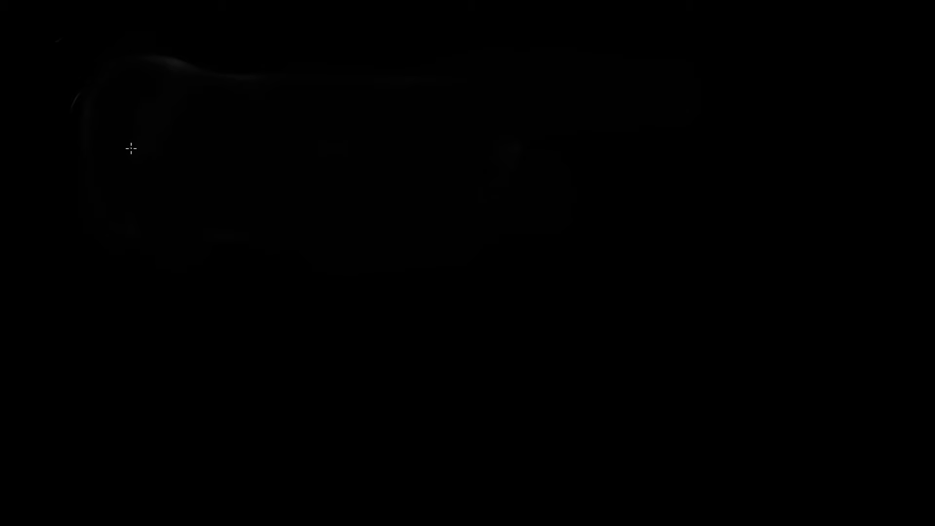
mouse_move(141, 149)
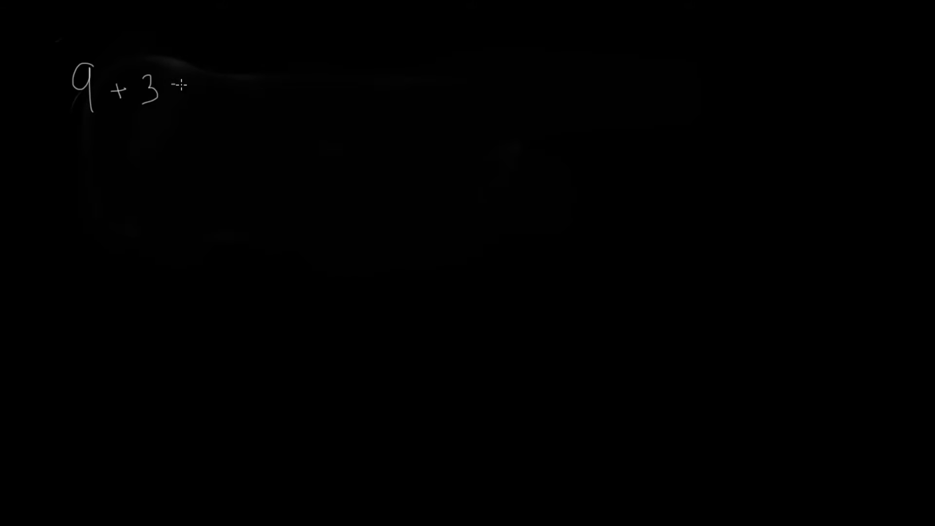
Draw an equals sign after '9 + 3' with the pen.
drag(173, 92, 194, 92)
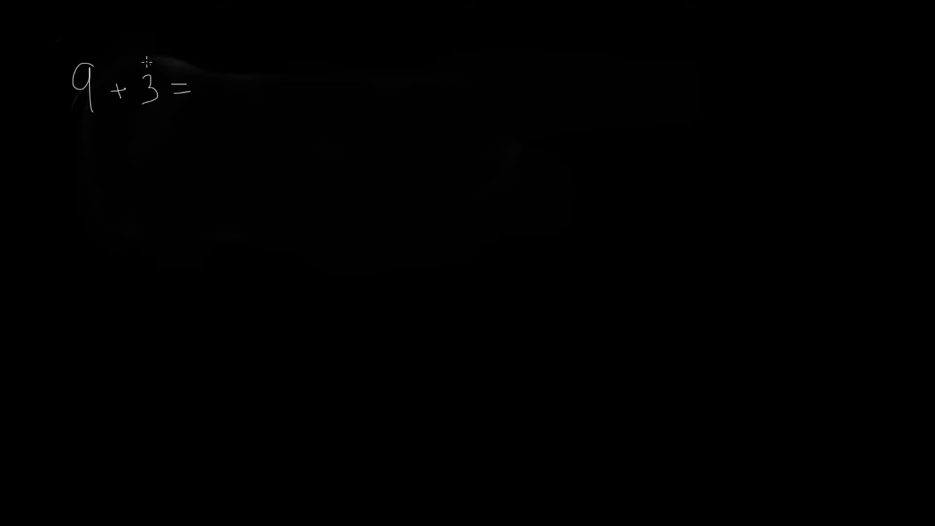
mouse_move(100, 44)
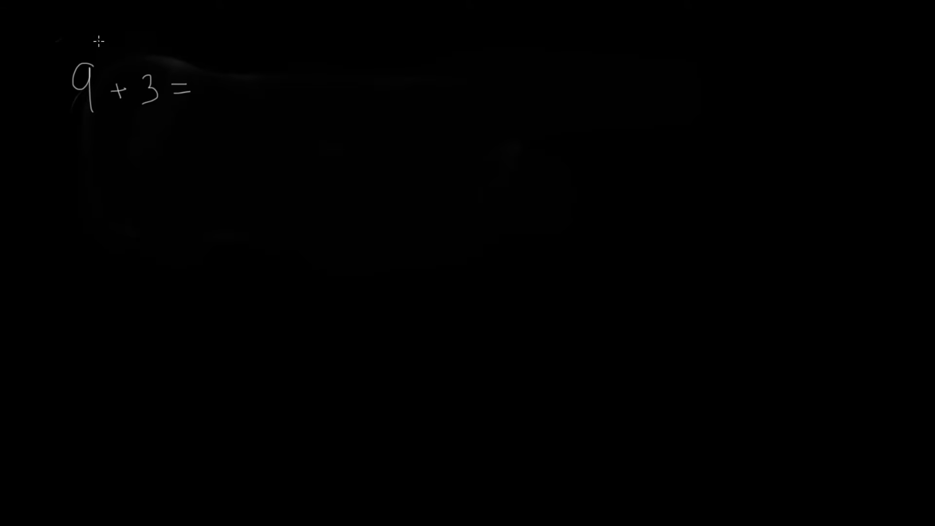
mouse_move(172, 90)
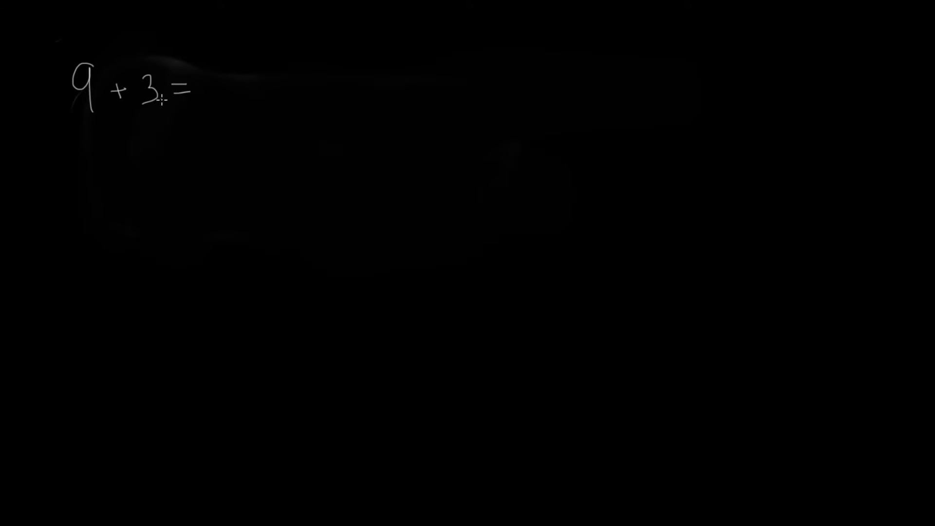
mouse_move(94, 107)
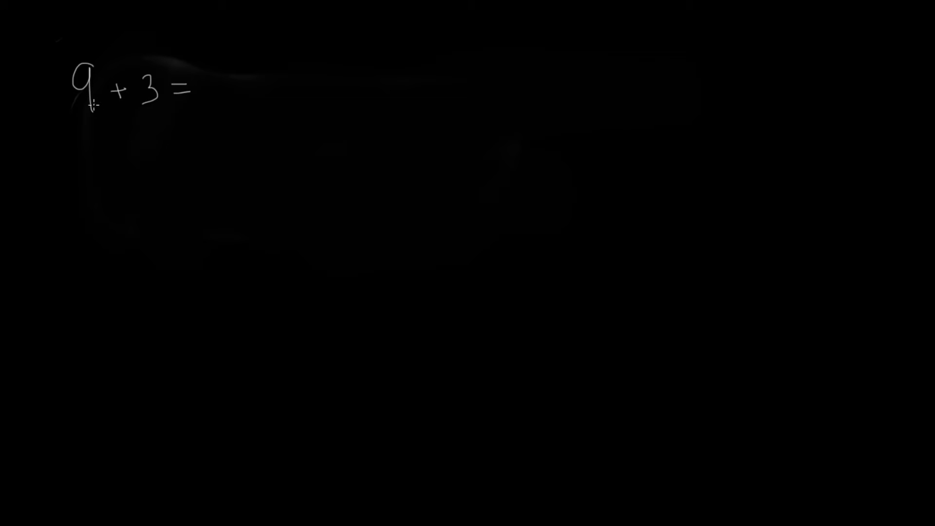
mouse_move(134, 83)
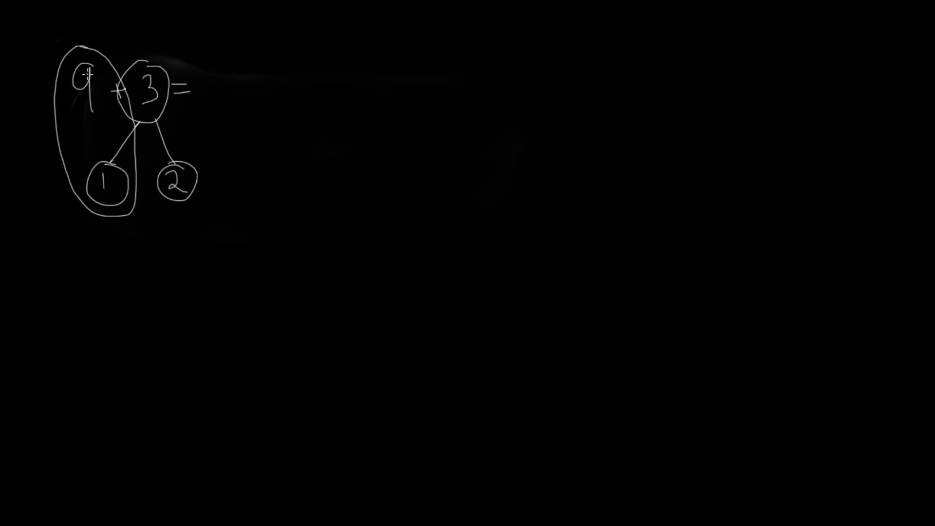
mouse_move(175, 144)
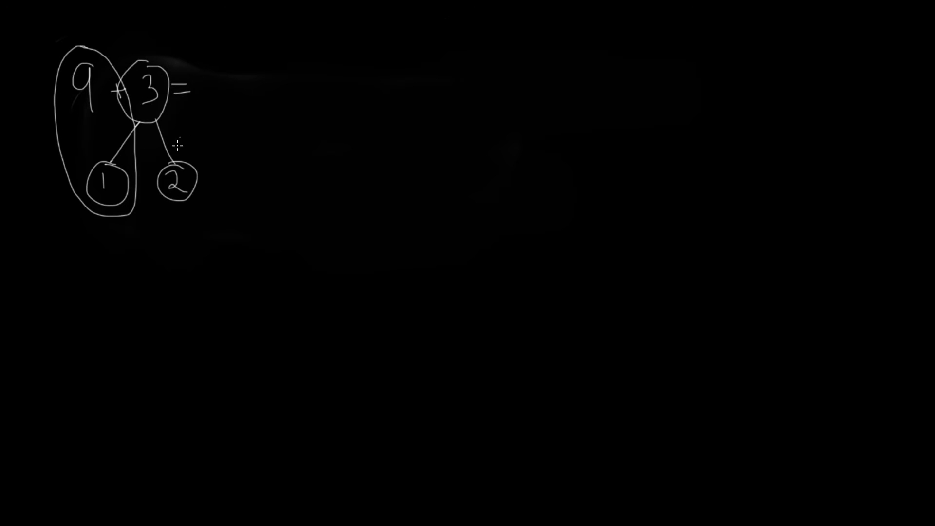
mouse_move(204, 89)
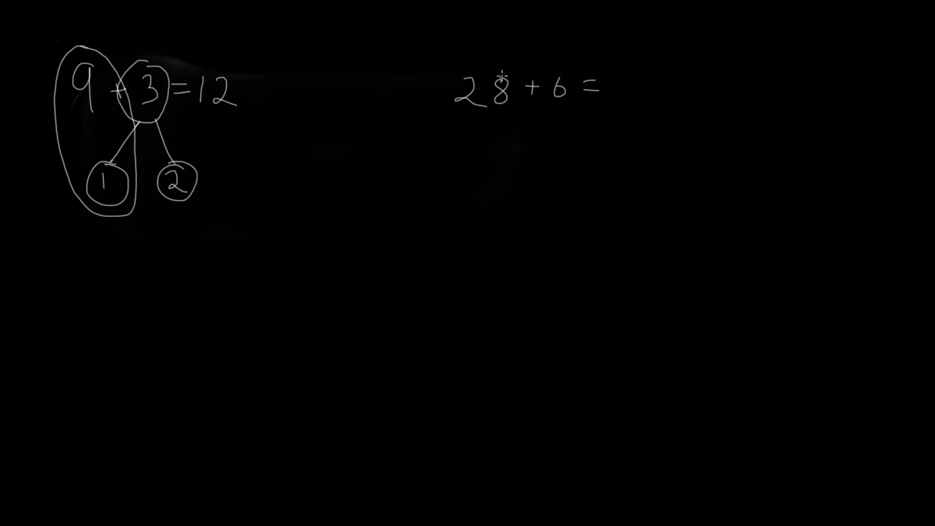
mouse_move(495, 49)
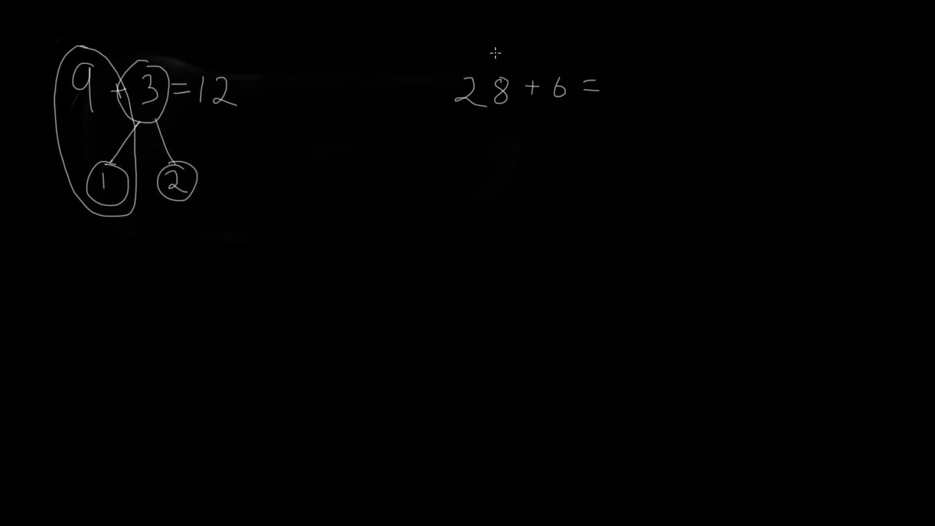
Circle the 6, branch it down into two circles, and write the 2 and 4 parts.
drag(536, 59, 561, 113)
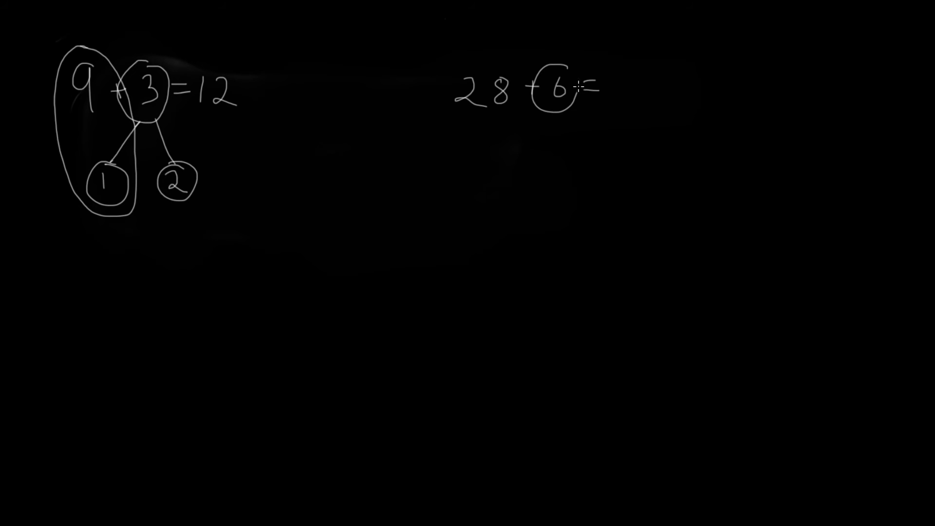
drag(557, 111, 510, 146)
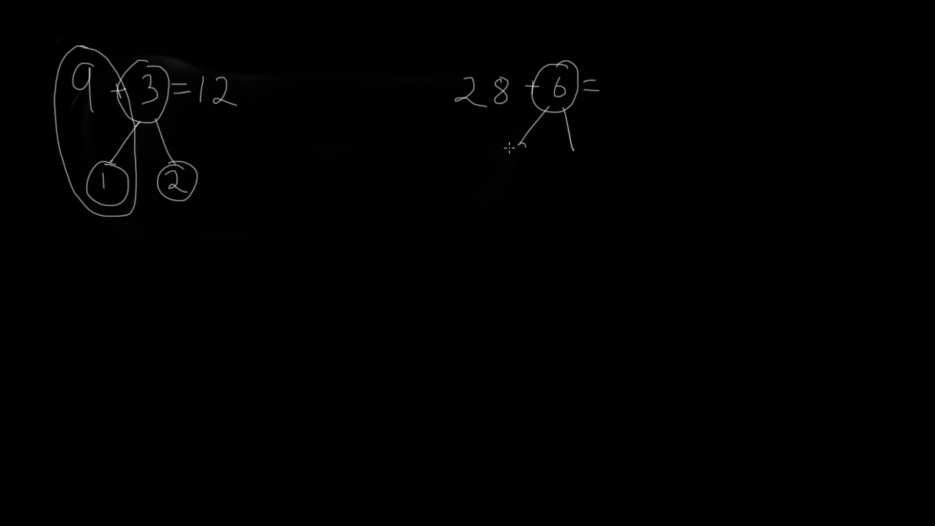
drag(513, 162, 584, 164)
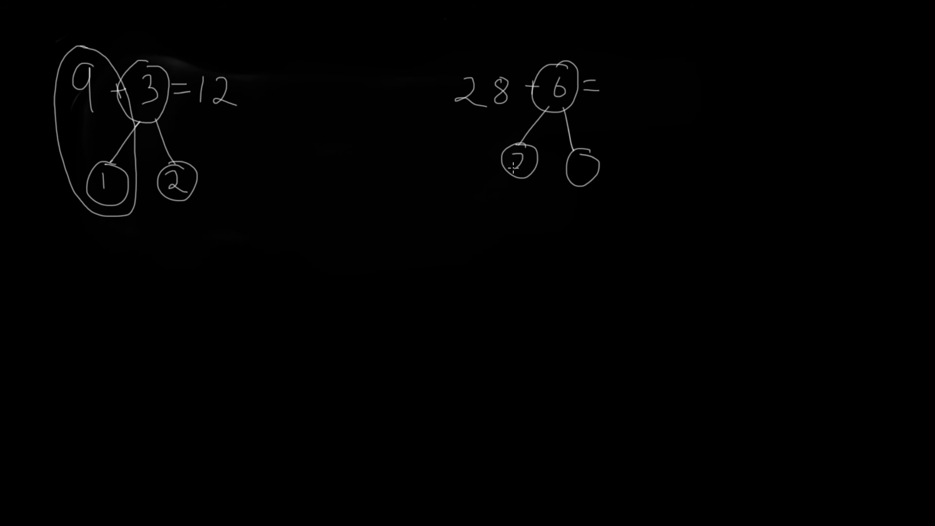
text(4)
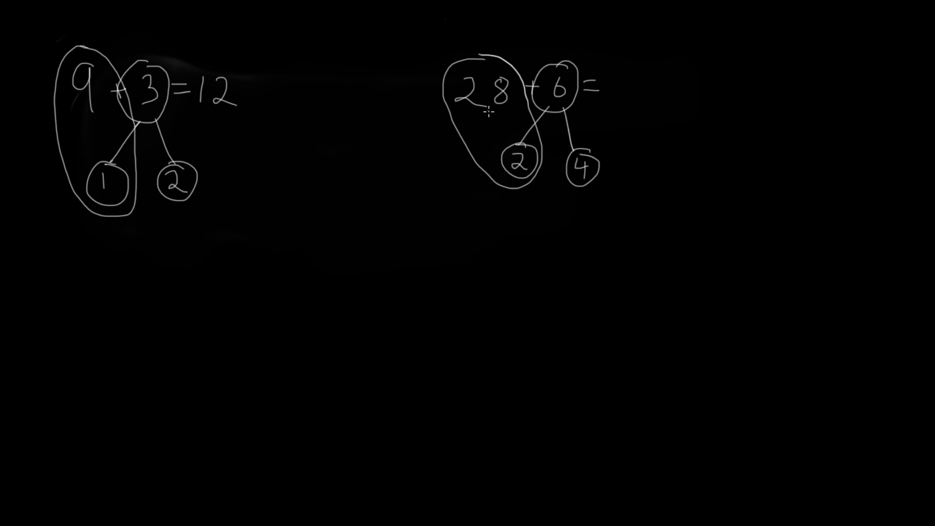
mouse_move(512, 127)
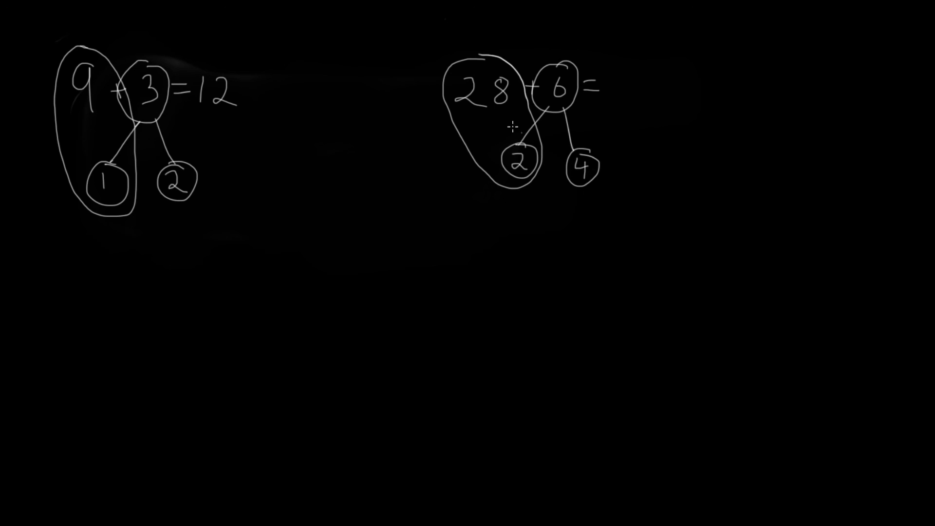
Write 34 after '28 + 6 =' to complete the second sum.
text(34)
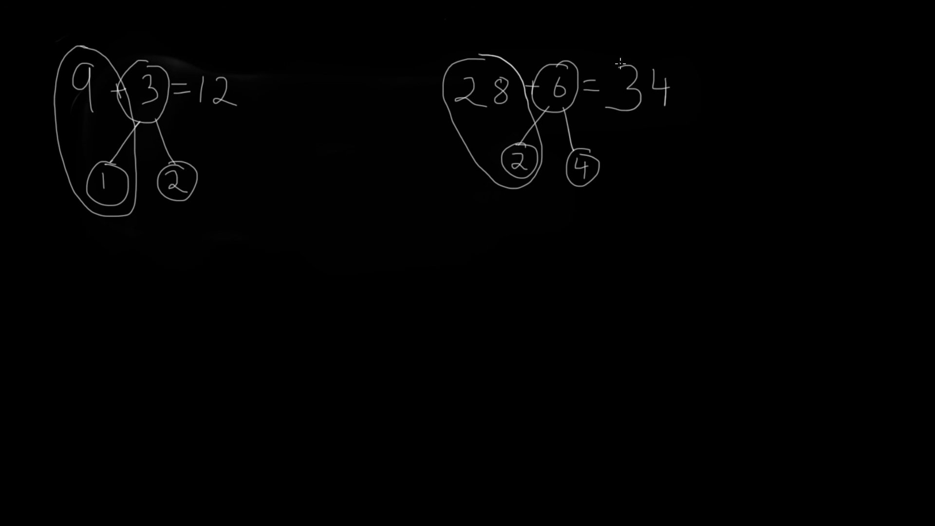
mouse_move(629, 182)
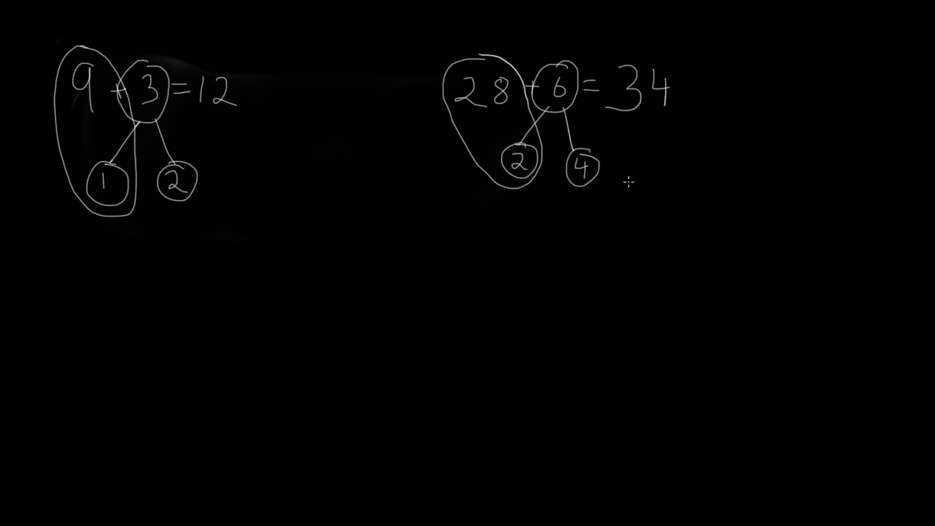